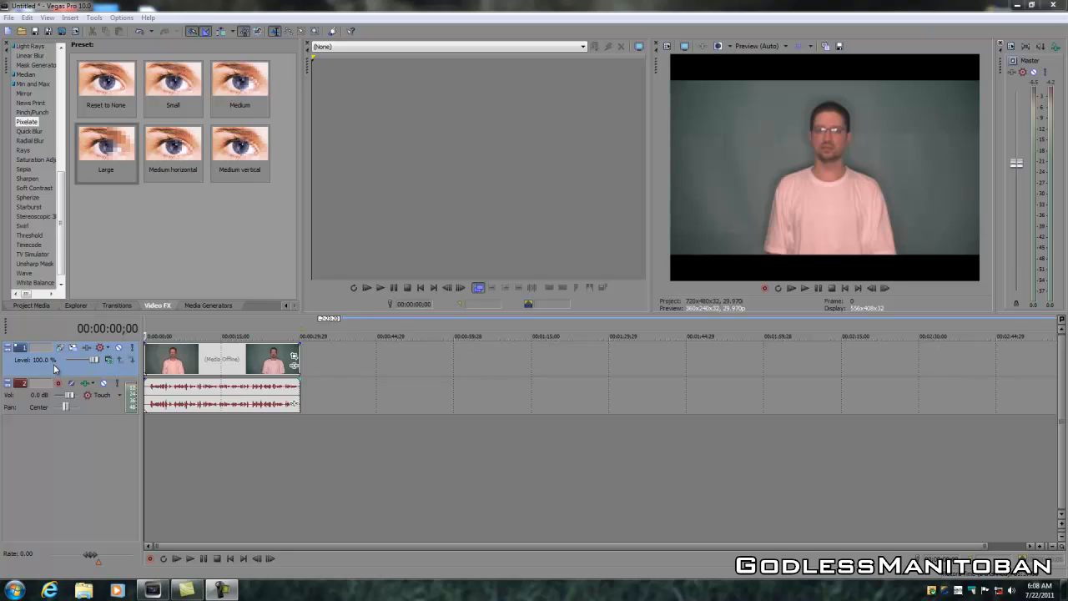
# Step: Duplicate the video track so the man's clip sits on two stacked tracks
pyautogui.rightClick(34, 367)
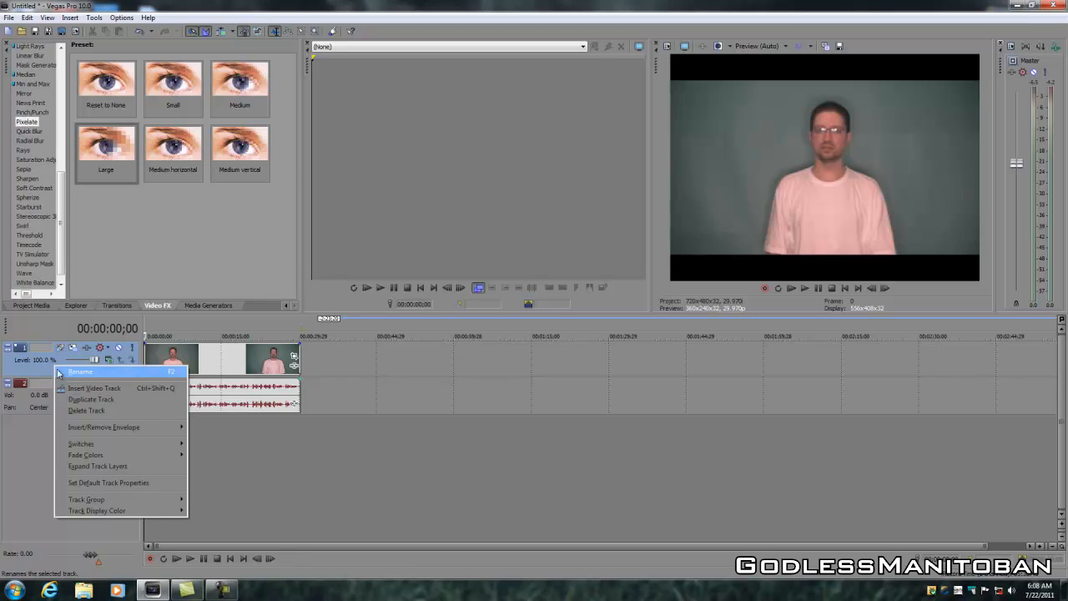
pyautogui.moveTo(90, 398)
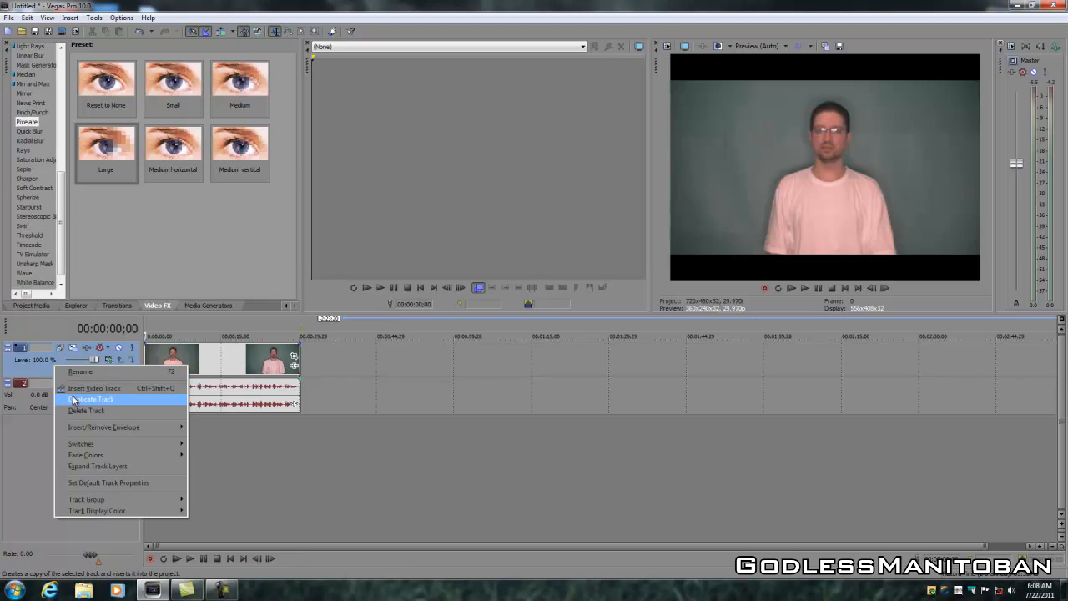
pyautogui.click(92, 398)
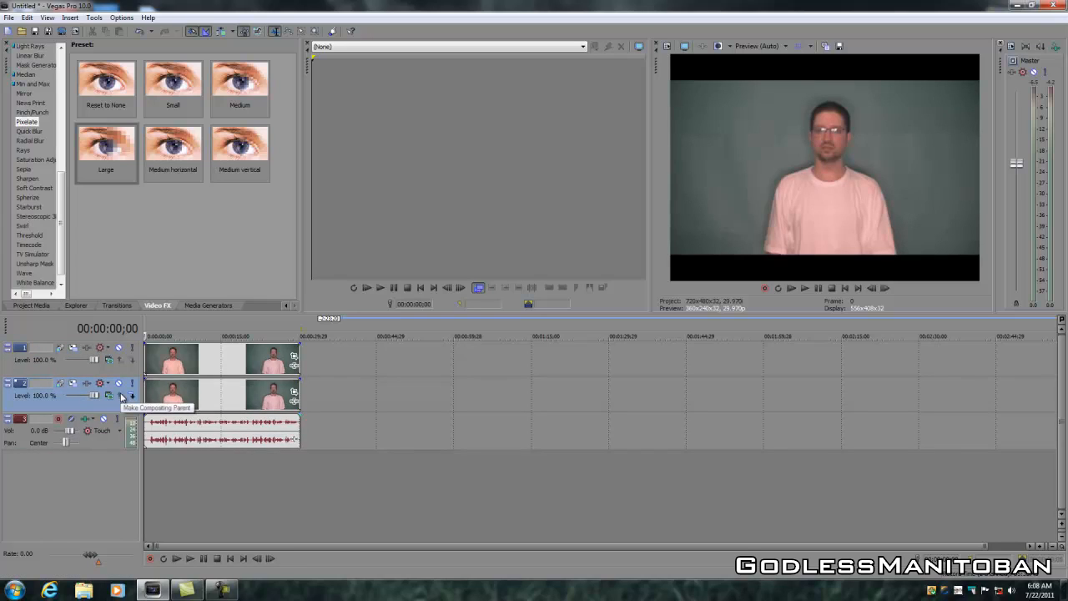
pyautogui.moveTo(75, 370)
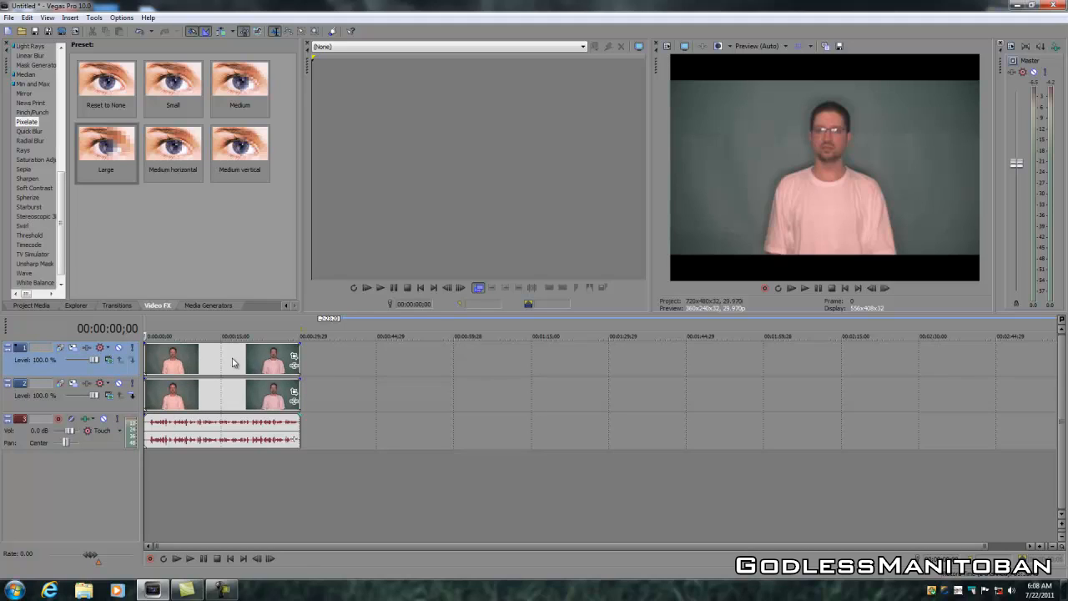
pyautogui.moveTo(294, 366)
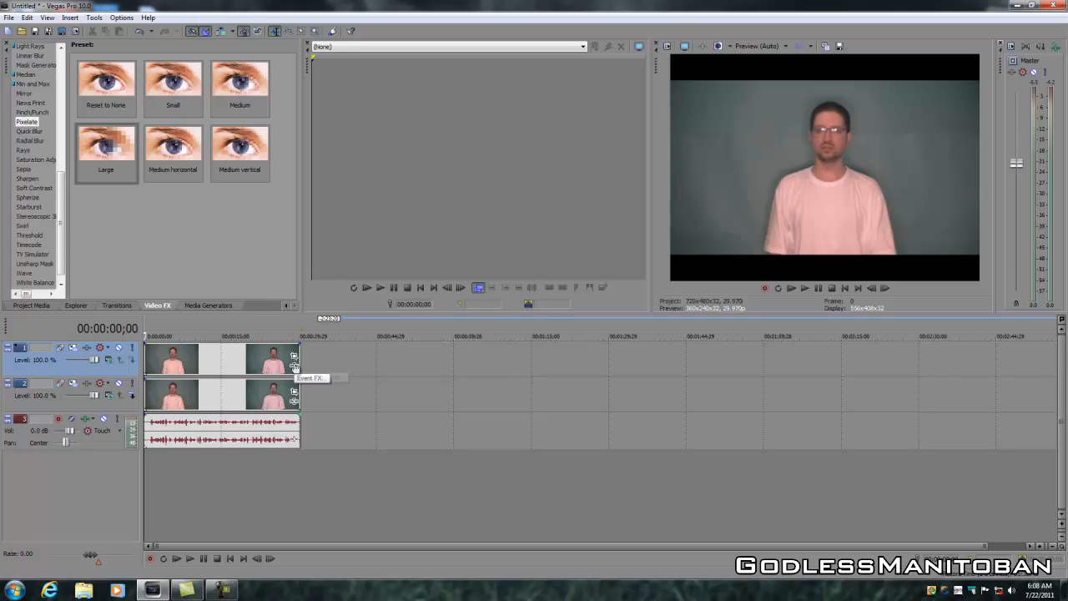
pyautogui.moveTo(294, 361)
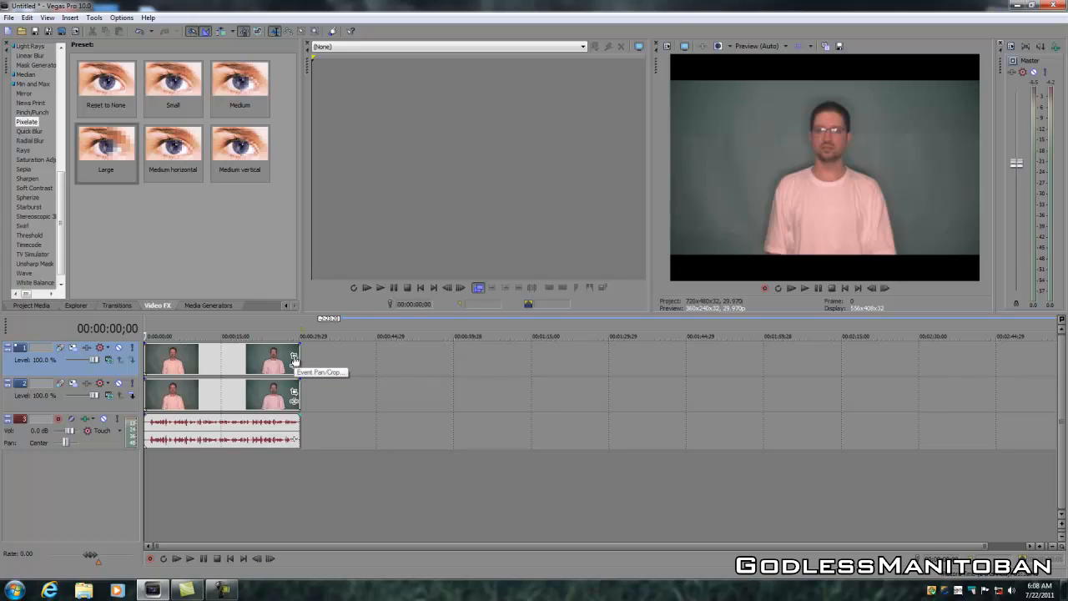
# Step: Bring up the Event Pan/Crop window for the clip on the upper track
pyautogui.click(294, 361)
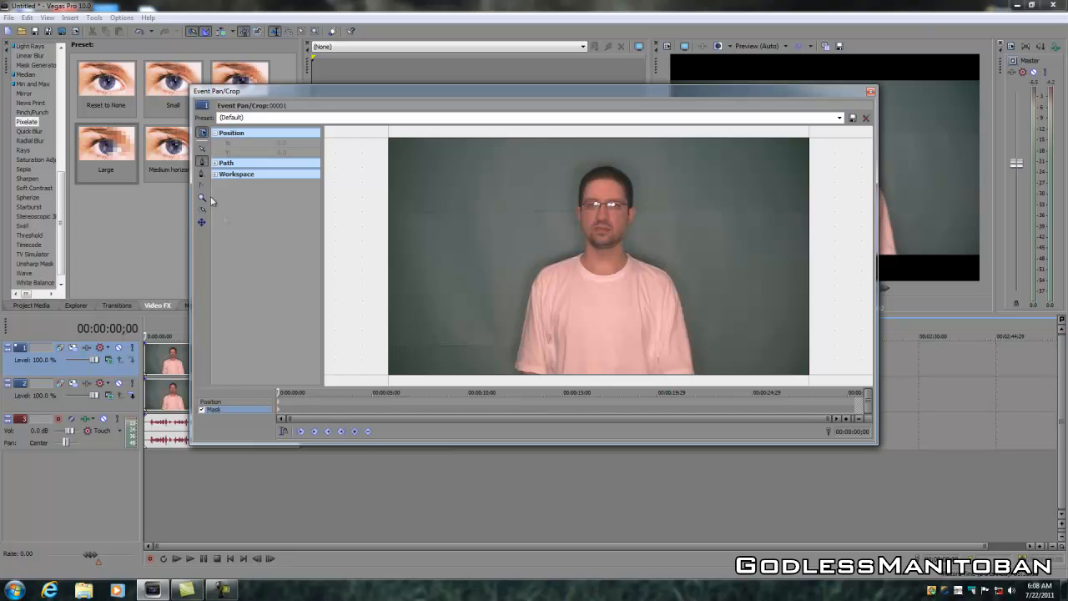
pyautogui.moveTo(202, 162)
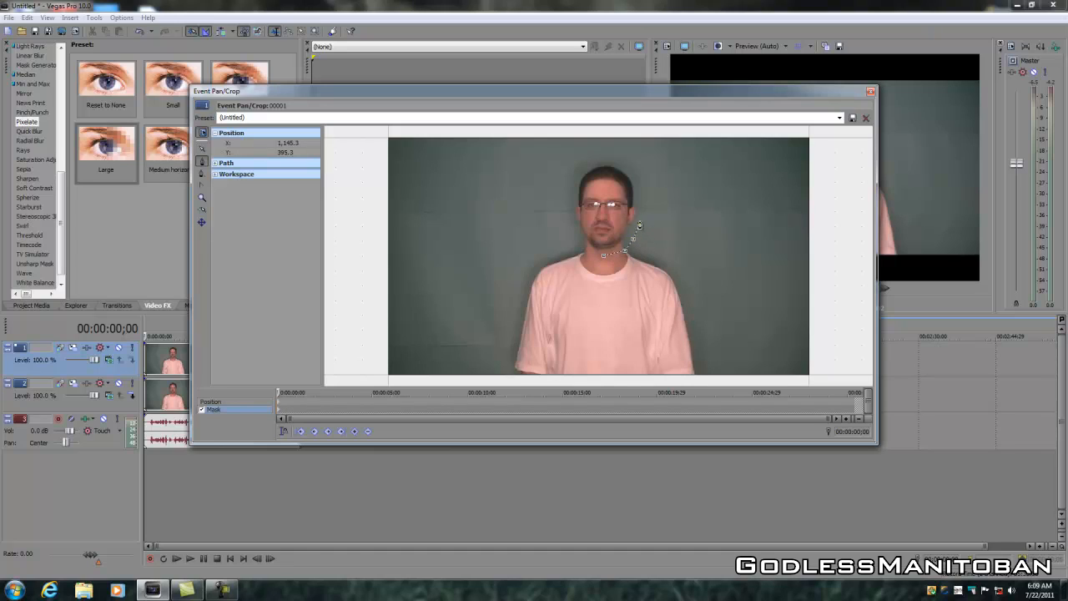
# Step: Draw a closed mask of anchor points around the man's head, then leave the crop editor
pyautogui.moveTo(639, 227); pyautogui.dragTo(643, 200)
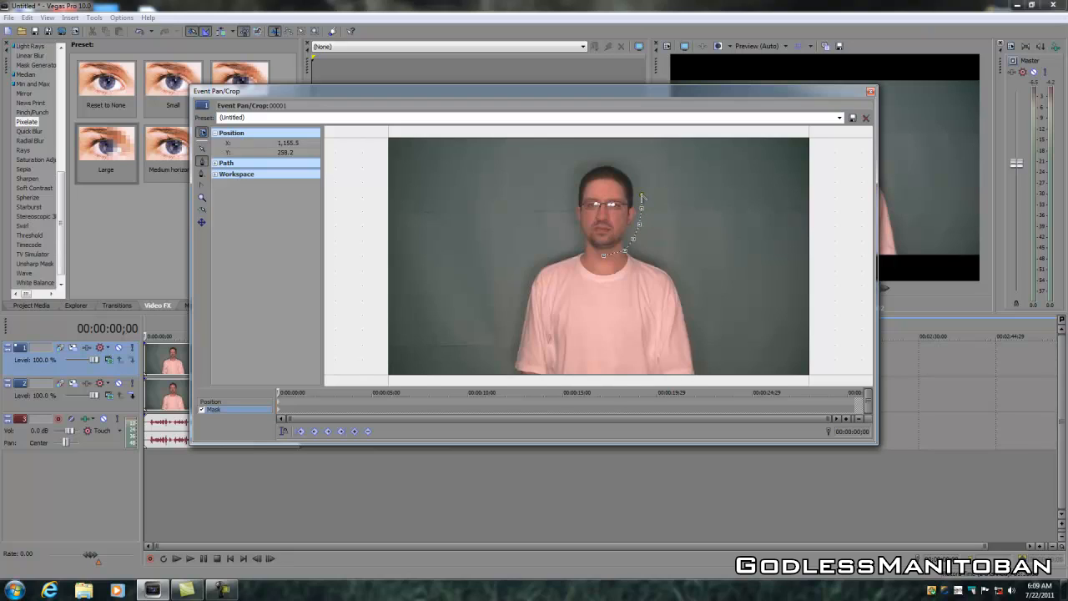
pyautogui.moveTo(642, 200); pyautogui.dragTo(624, 171)
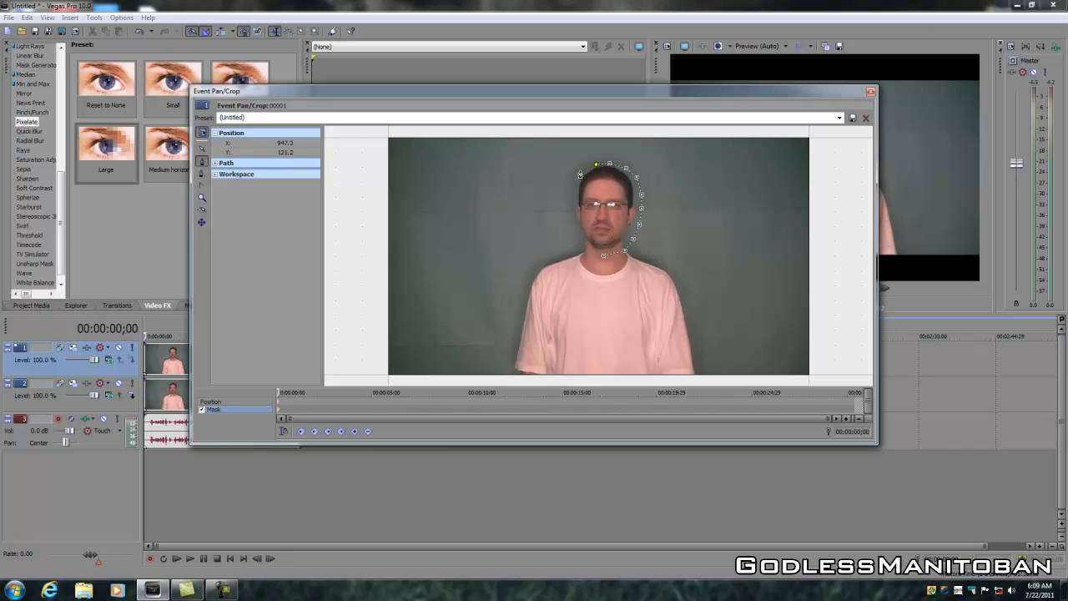
pyautogui.moveTo(597, 172); pyautogui.dragTo(581, 172)
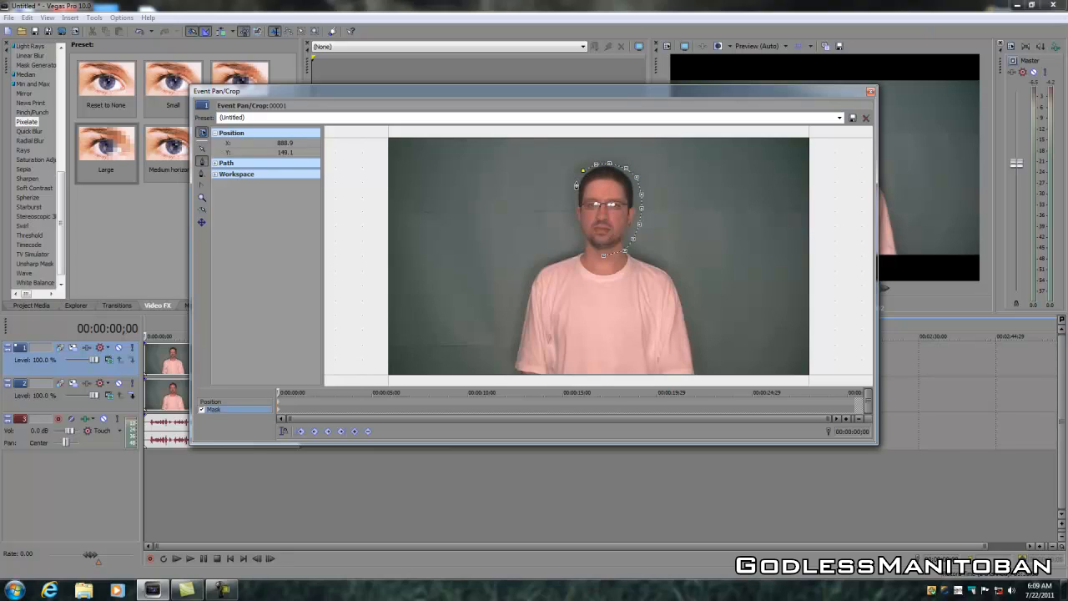
pyautogui.moveTo(581, 170); pyautogui.dragTo(571, 197)
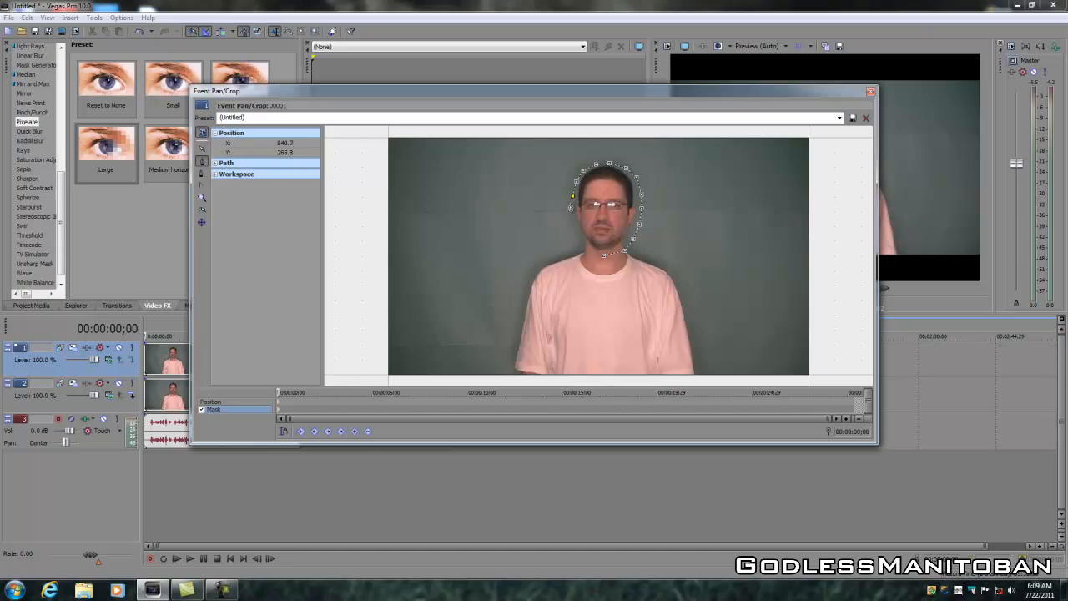
pyautogui.moveTo(571, 197); pyautogui.dragTo(571, 221)
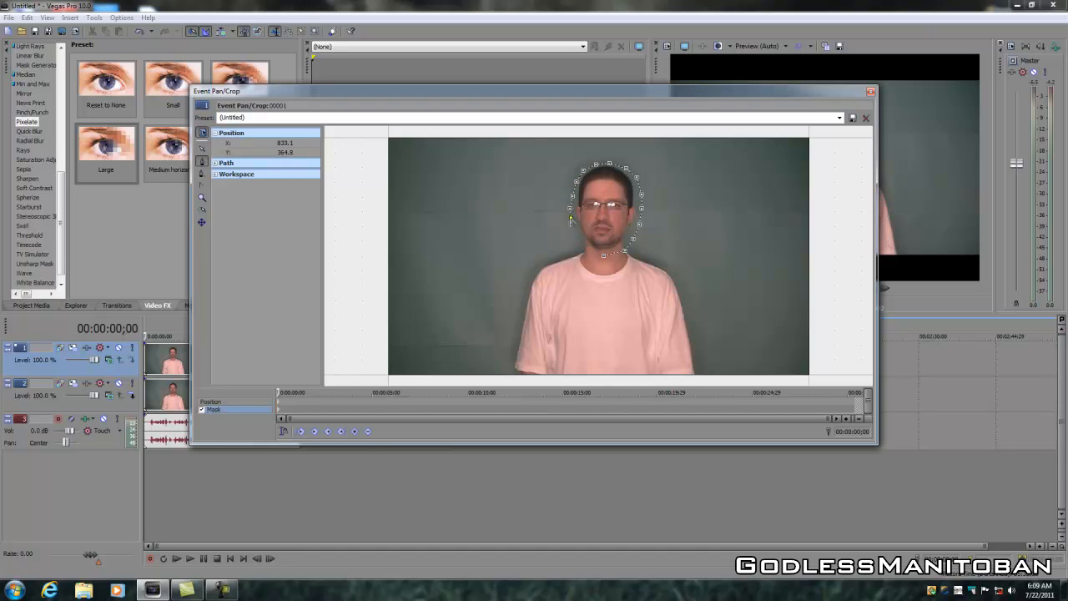
pyautogui.moveTo(571, 220); pyautogui.dragTo(579, 240)
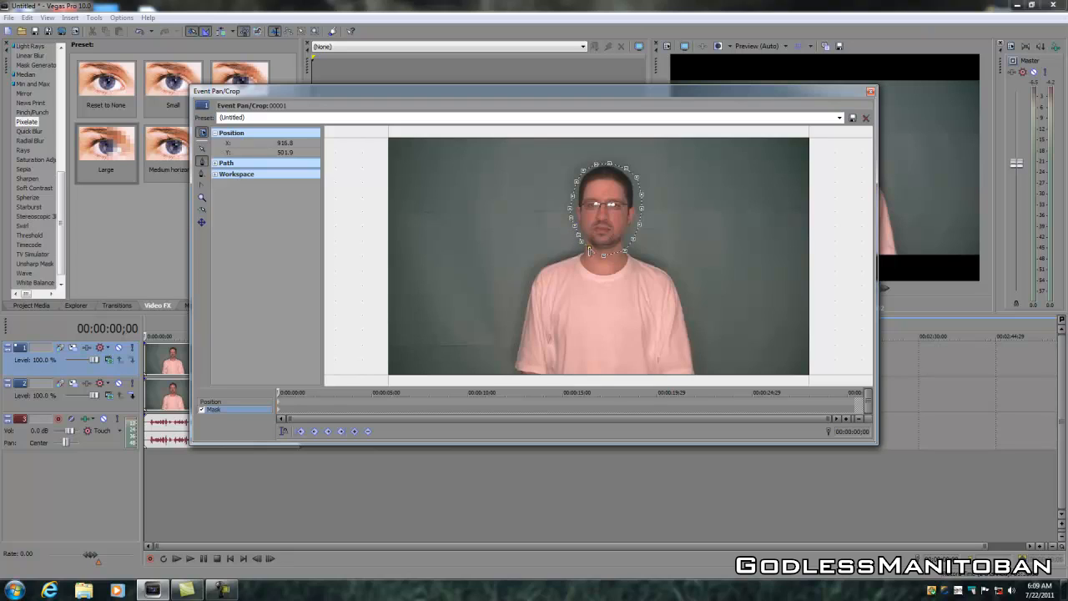
pyautogui.moveTo(593, 253); pyautogui.dragTo(601, 259)
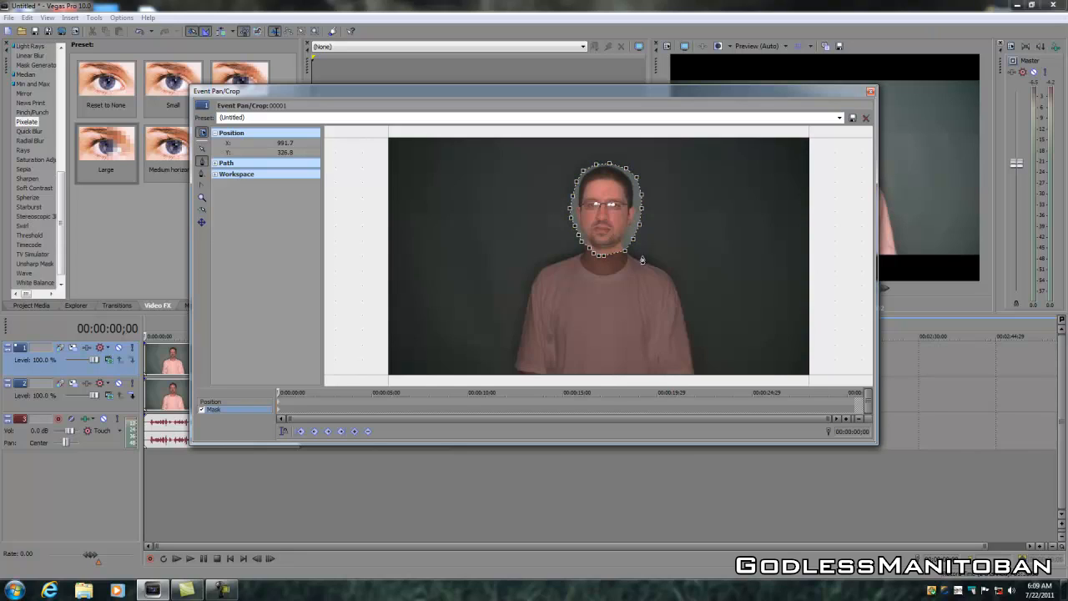
pyautogui.moveTo(677, 257)
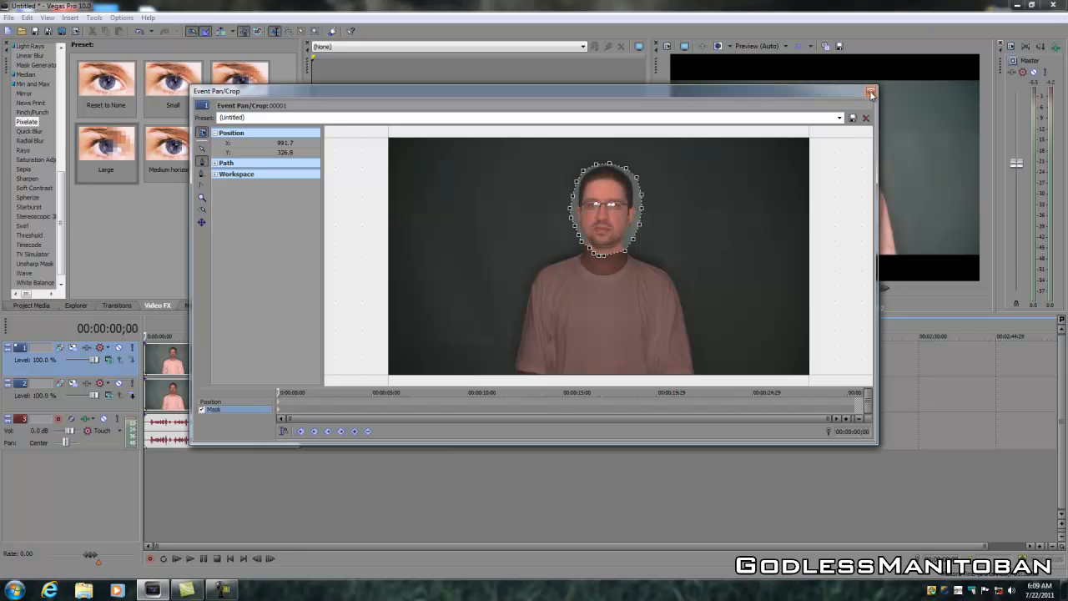
pyautogui.click(871, 91)
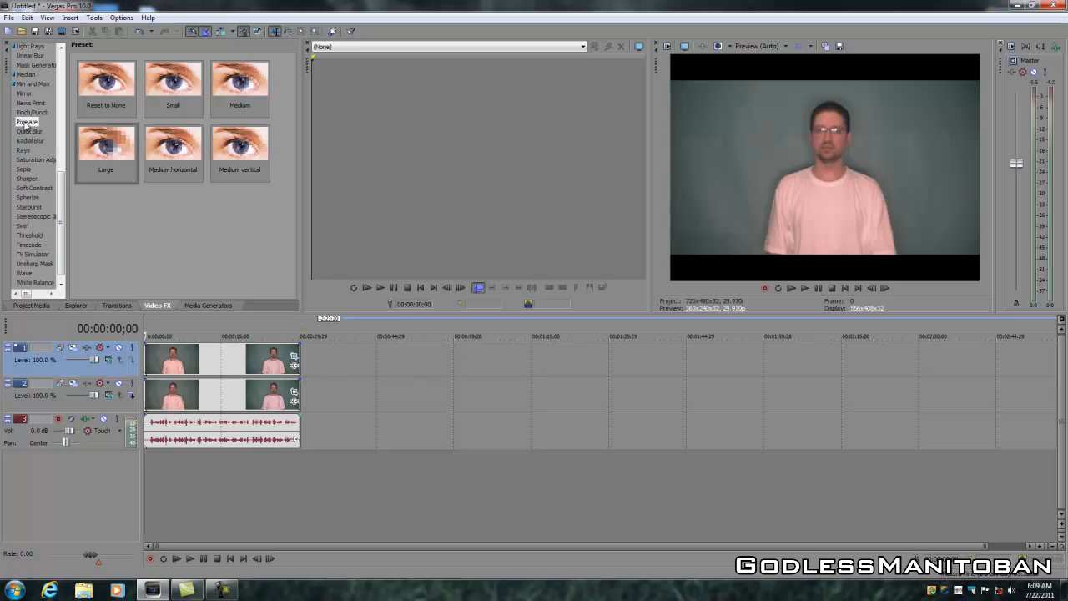
pyautogui.moveTo(107, 147)
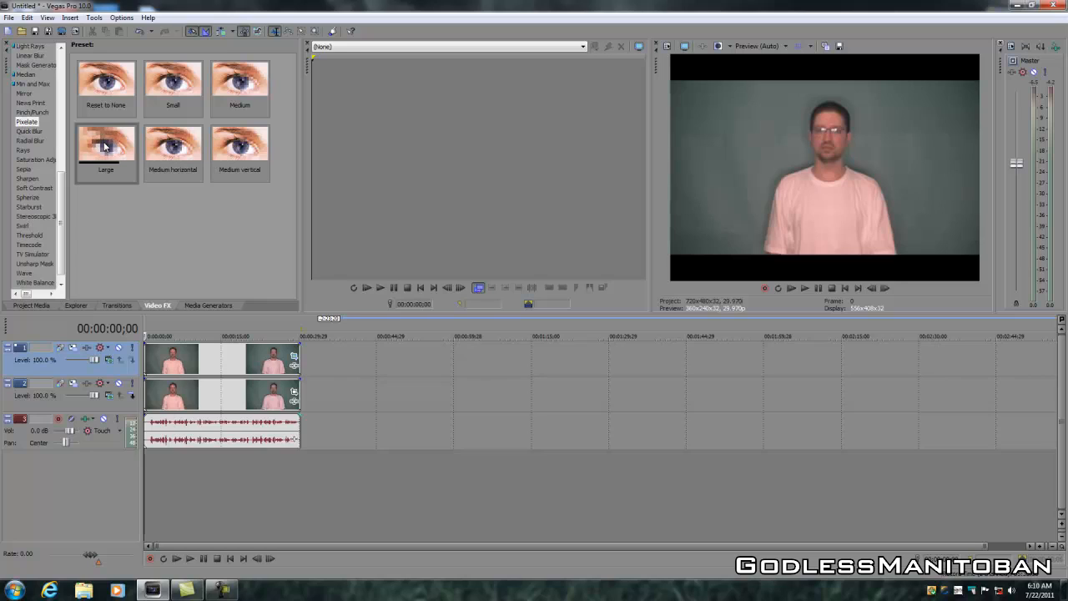
# Step: Add the Large Pixelate preset to the clip on the upper track
pyautogui.click(107, 147)
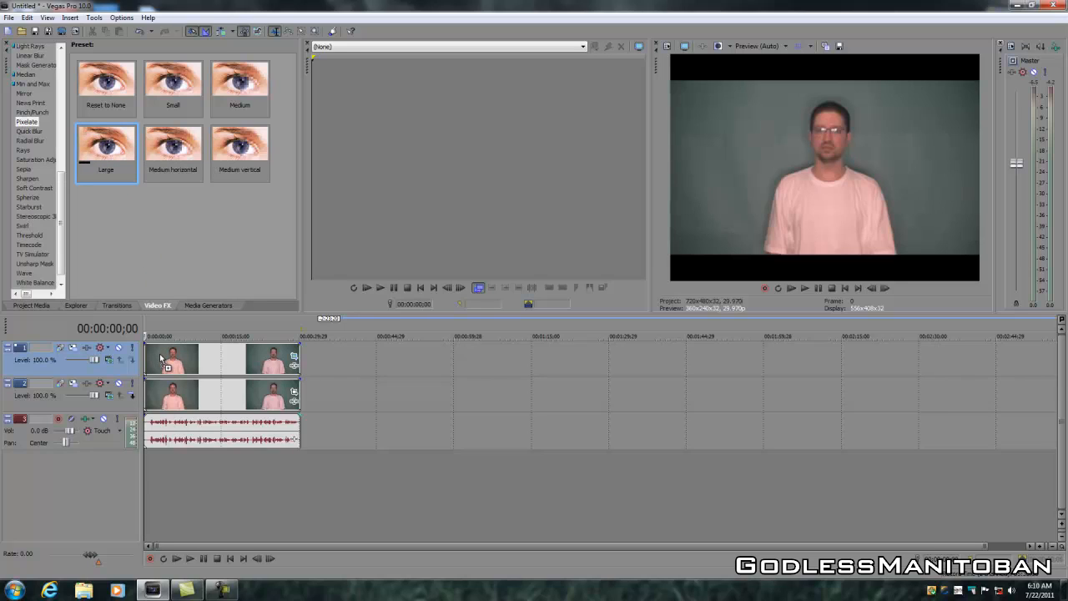
pyautogui.click(107, 147)
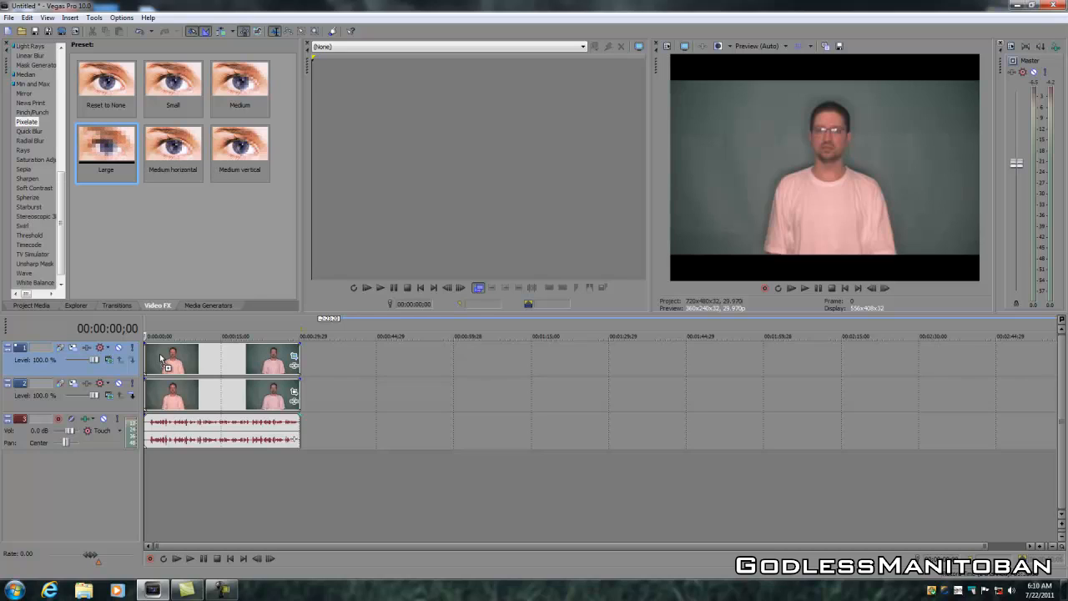
pyautogui.doubleClick(107, 147)
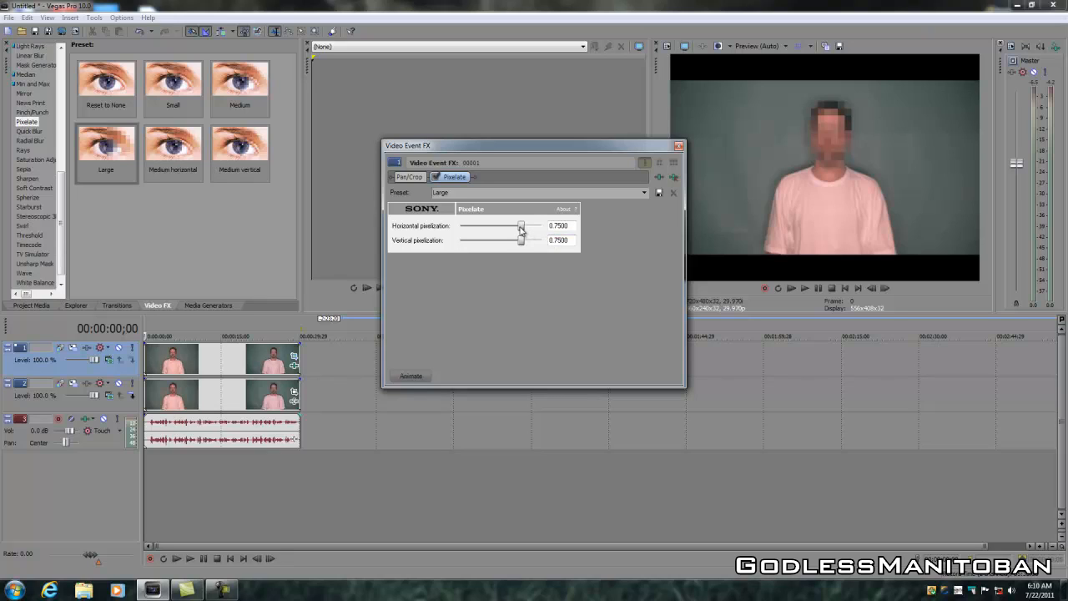
# Step: Set horizontal pixelation to about 0.90 and vertical to about 0.73, then close the effect settings
pyautogui.moveTo(520, 227); pyautogui.dragTo(527, 227)
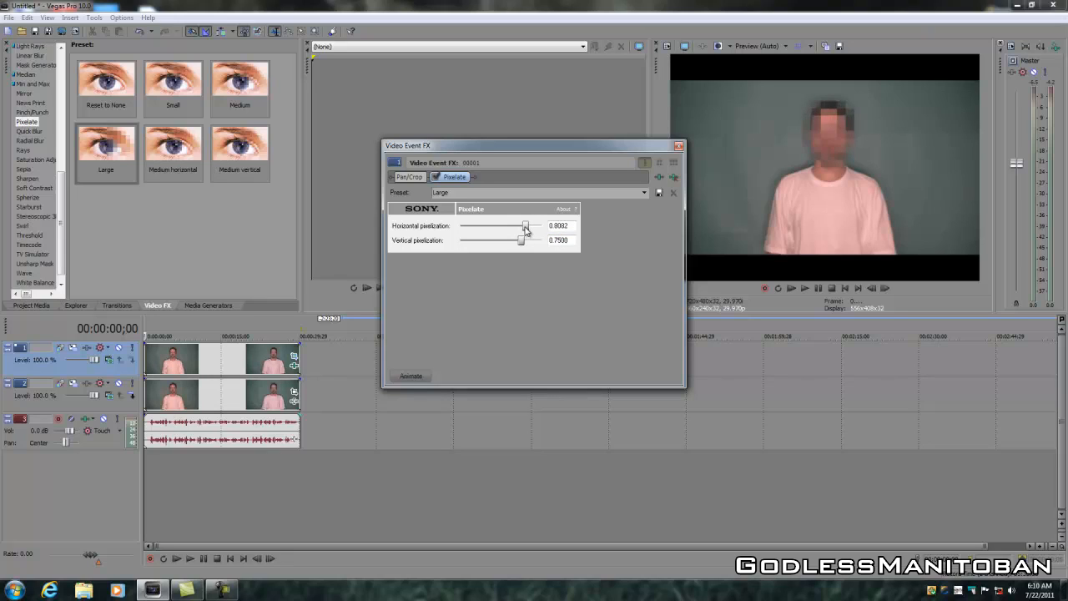
pyautogui.moveTo(524, 225); pyautogui.dragTo(534, 225)
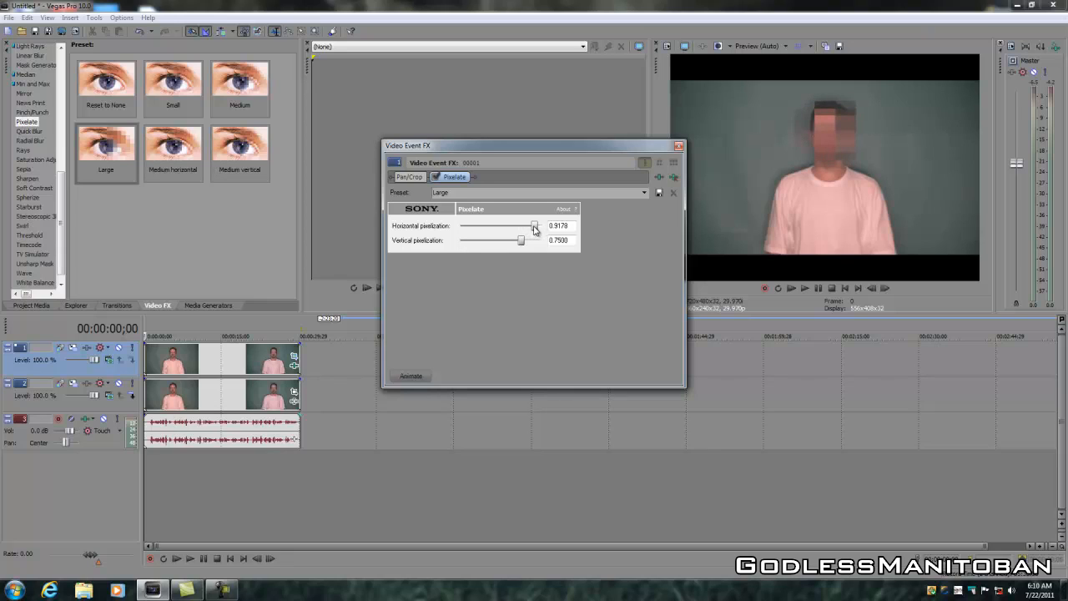
pyautogui.moveTo(535, 227); pyautogui.dragTo(533, 227)
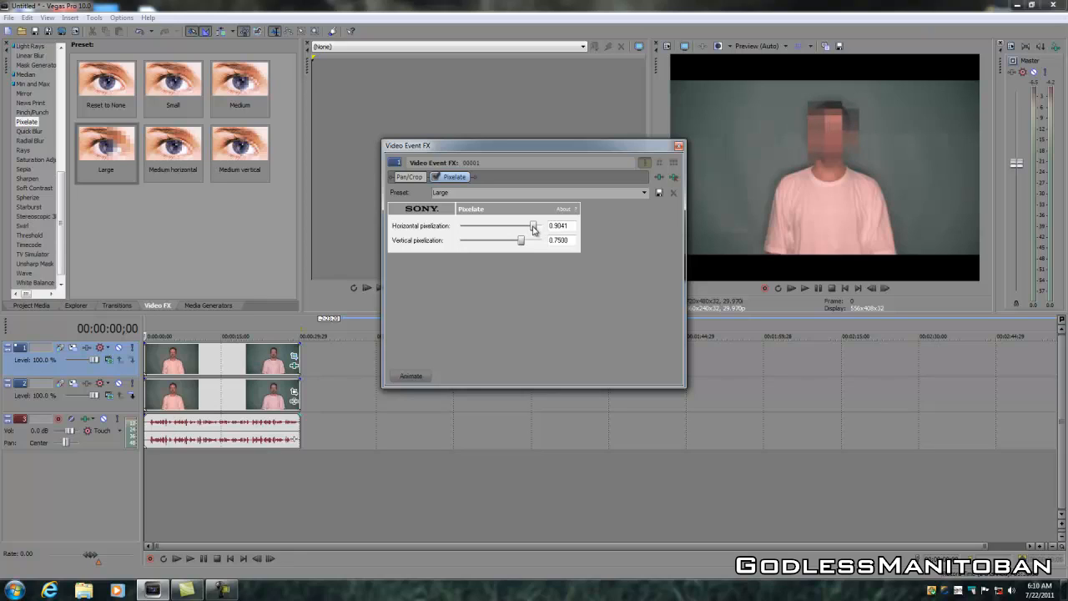
pyautogui.moveTo(521, 240); pyautogui.dragTo(531, 240)
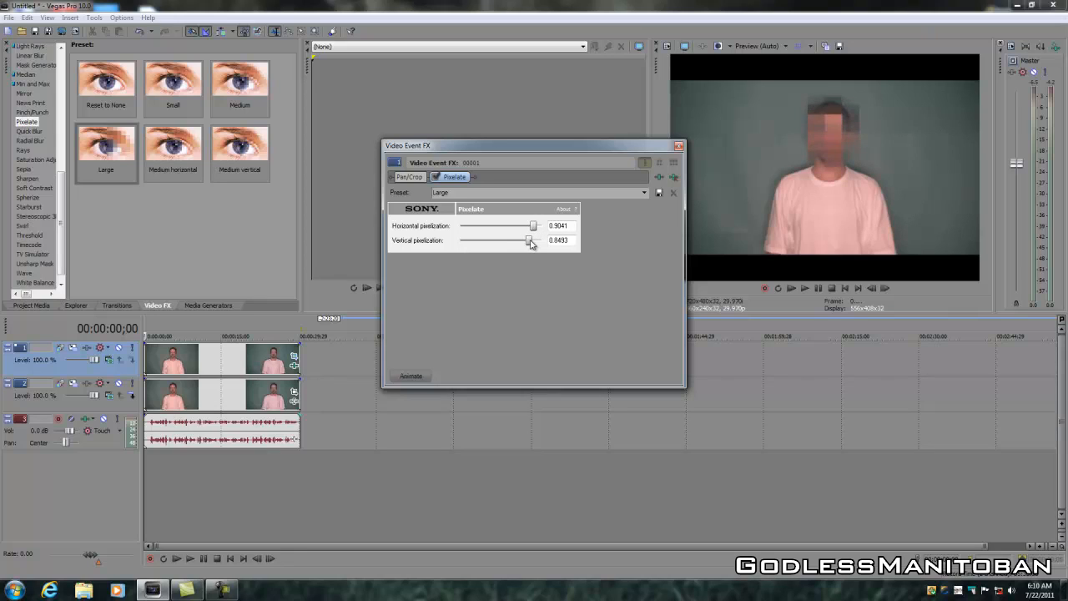
pyautogui.moveTo(527, 240); pyautogui.dragTo(534, 241)
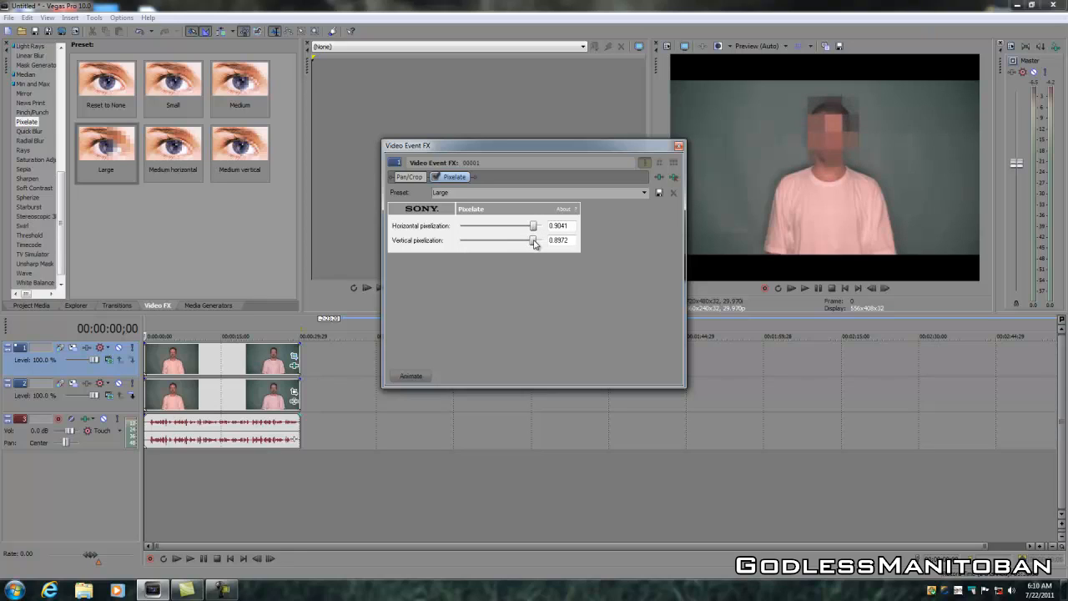
pyautogui.moveTo(532, 240); pyautogui.dragTo(534, 241)
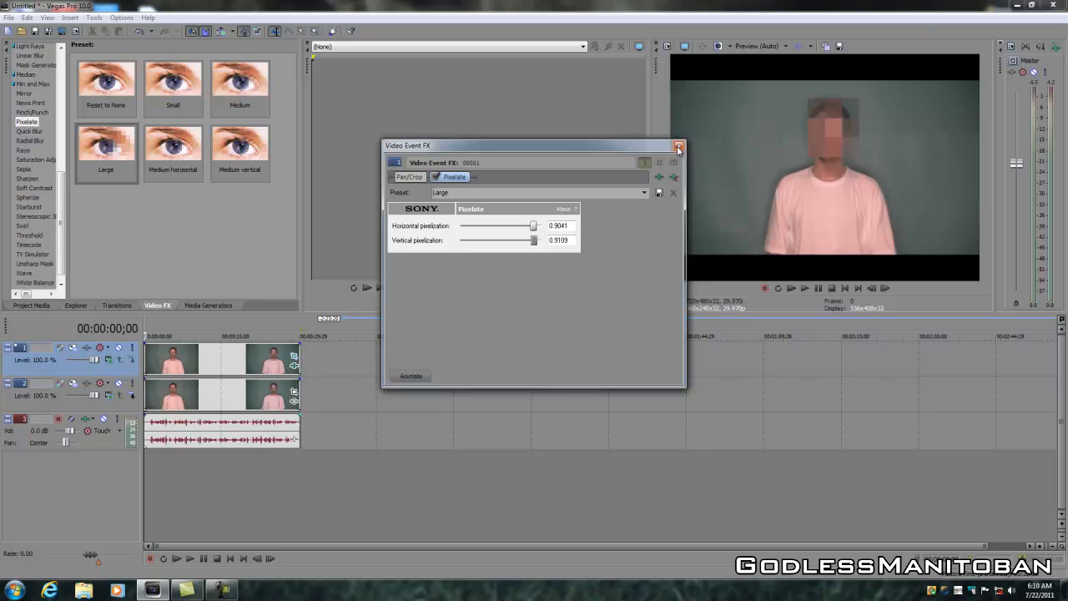
pyautogui.moveTo(531, 252)
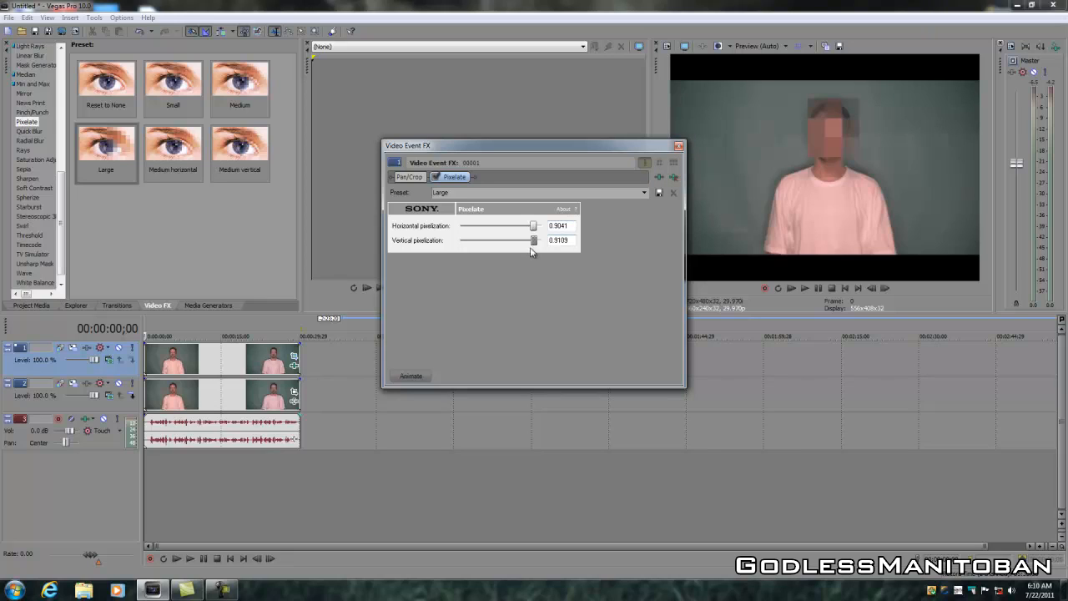
pyautogui.moveTo(534, 240); pyautogui.dragTo(526, 240)
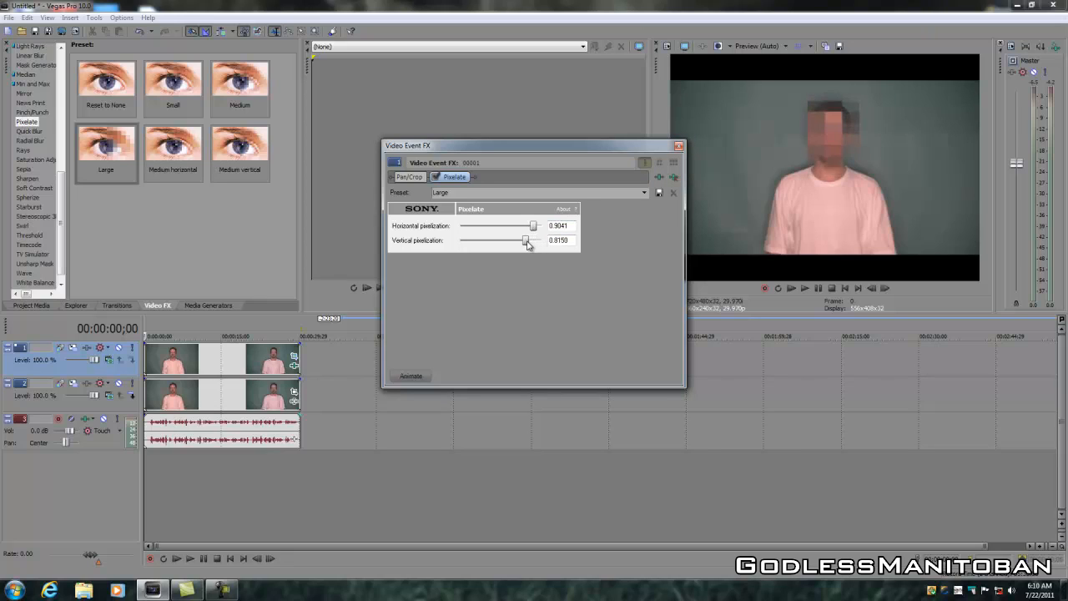
pyautogui.moveTo(525, 240); pyautogui.dragTo(519, 241)
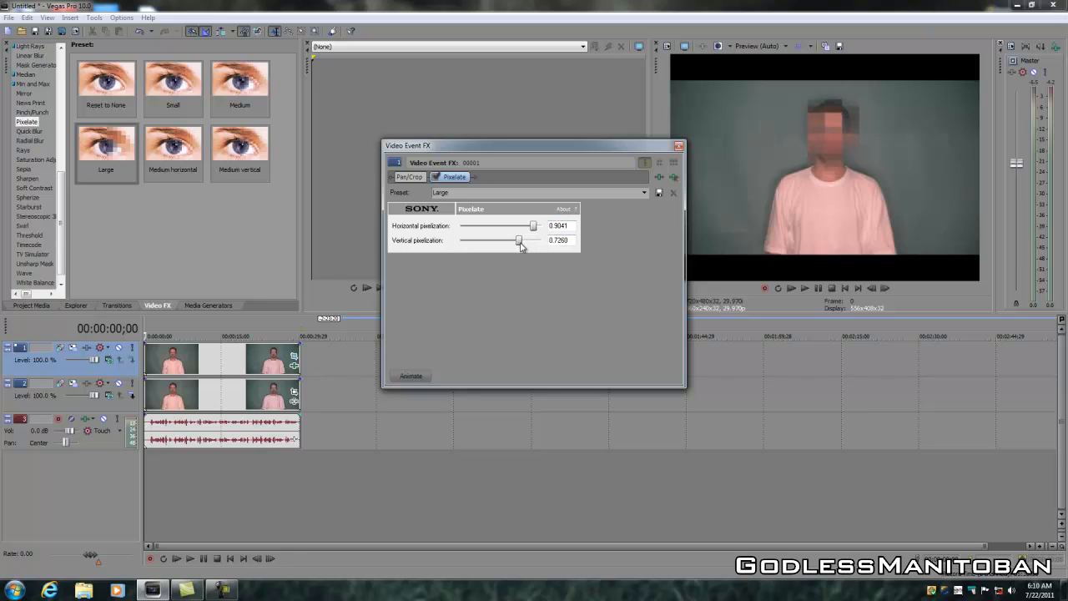
pyautogui.moveTo(650, 210)
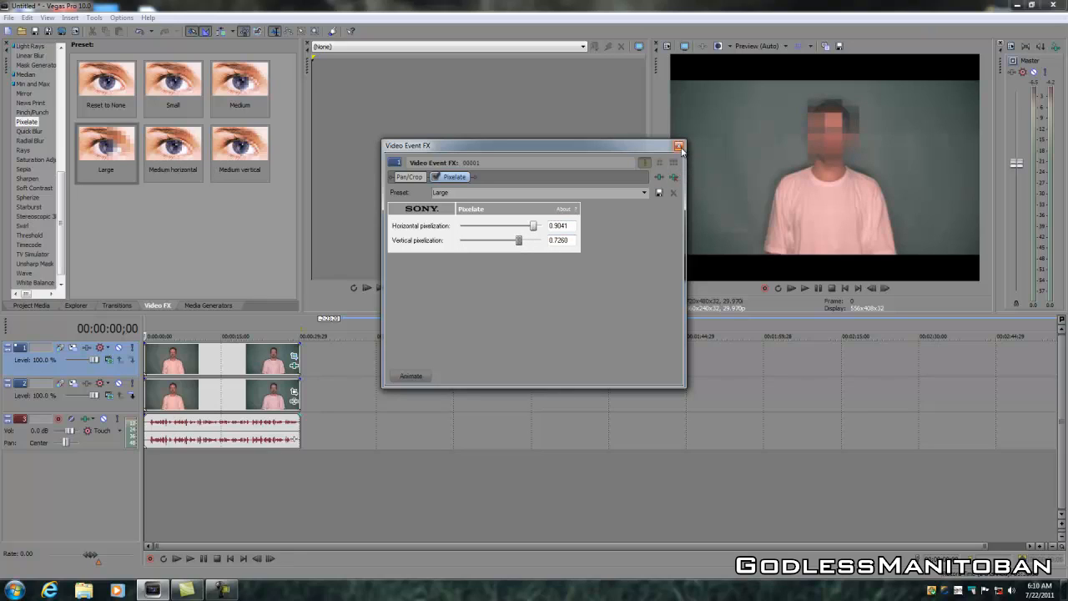
pyautogui.click(679, 147)
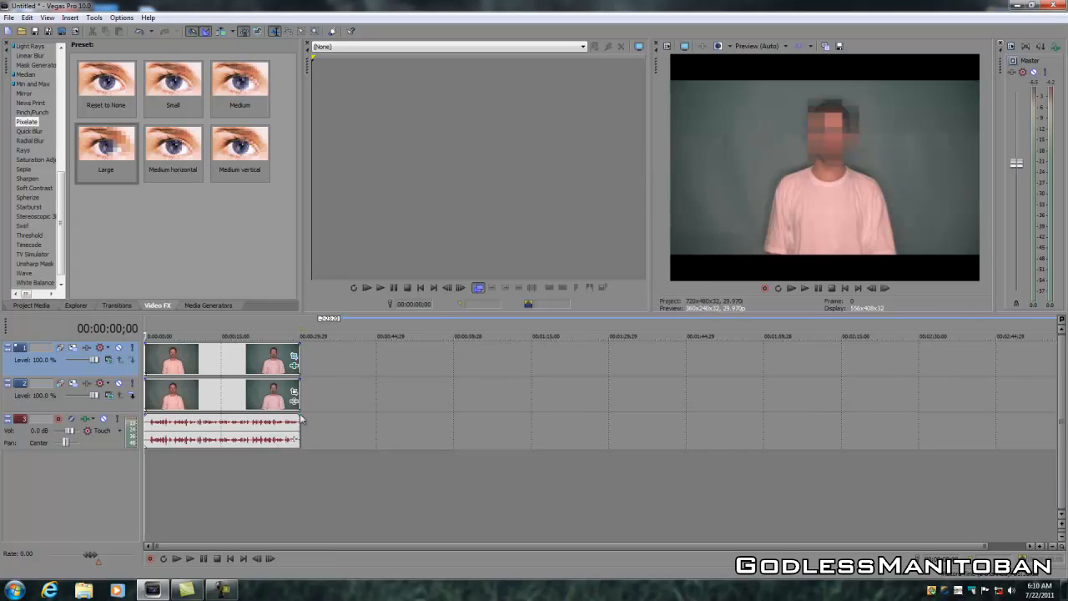
pyautogui.moveTo(189, 557)
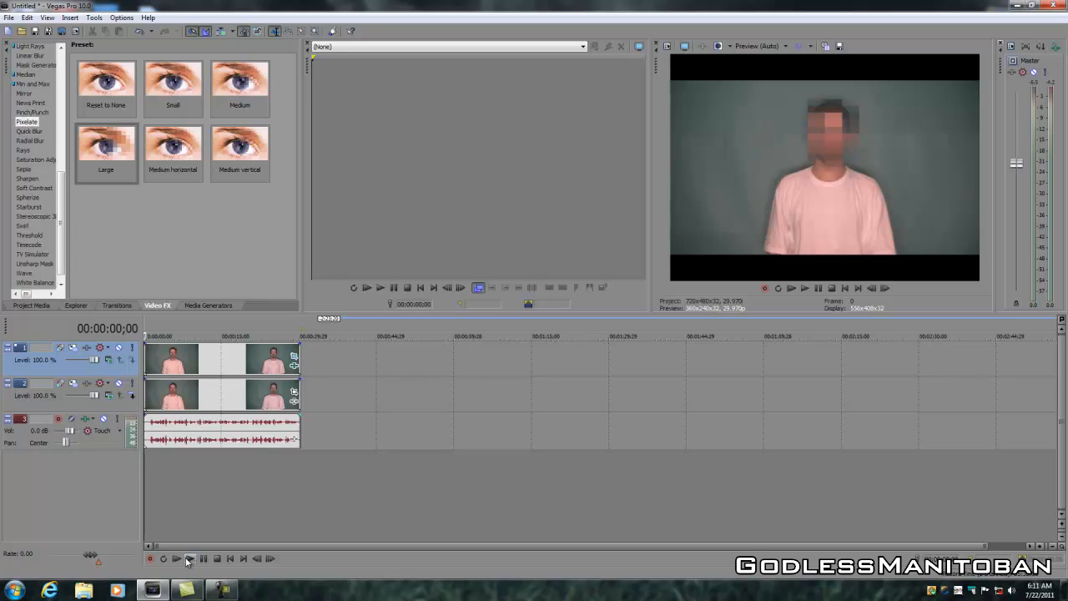
pyautogui.moveTo(164, 557)
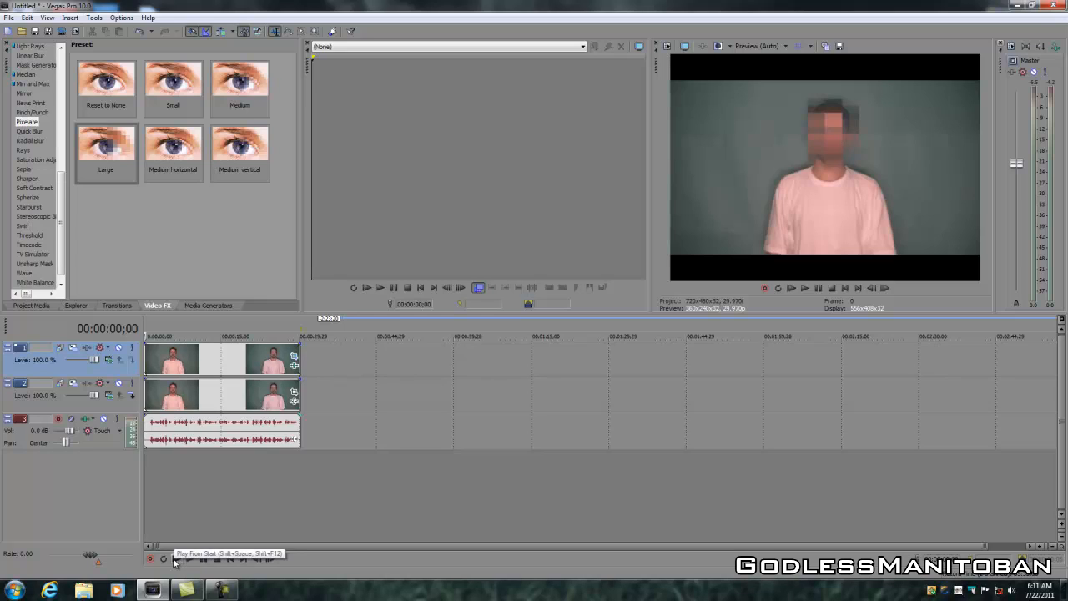
# Step: Play the project from the start to confirm the pixelated face, then stop playback
pyautogui.click(150, 557)
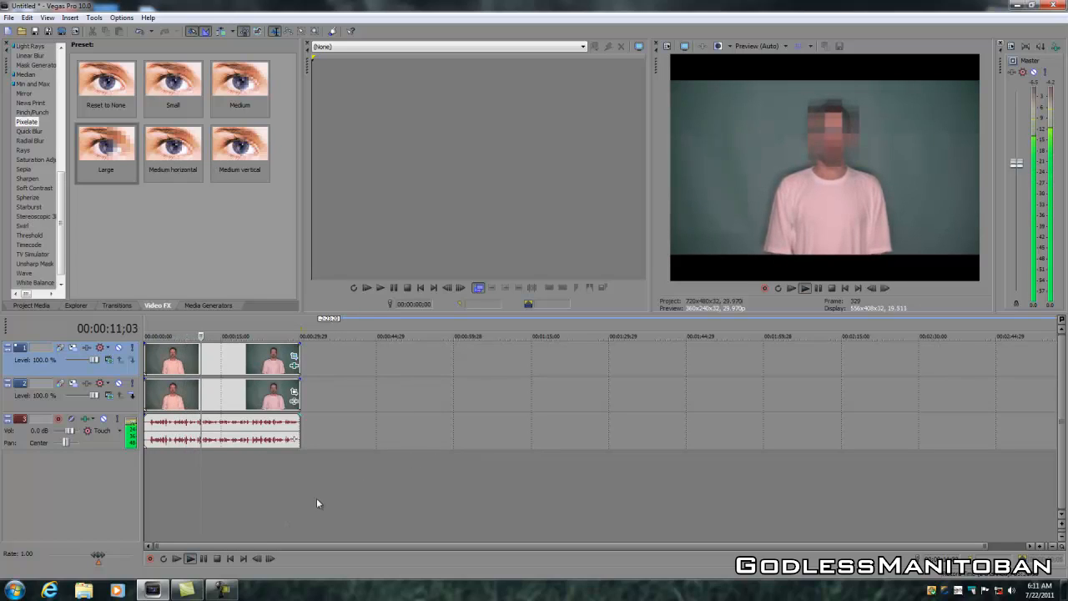
pyautogui.click(177, 558)
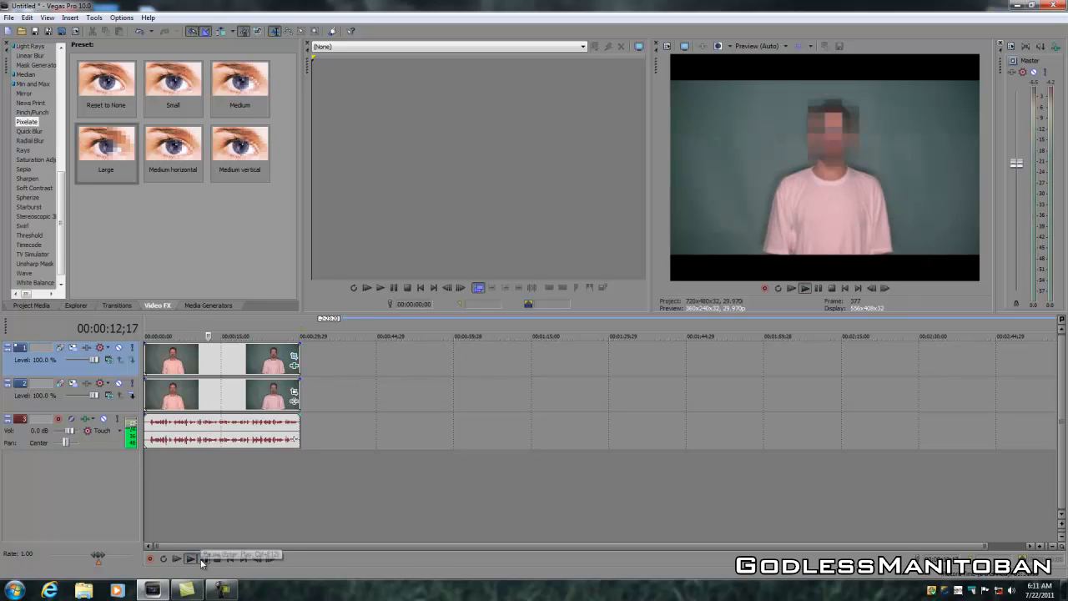